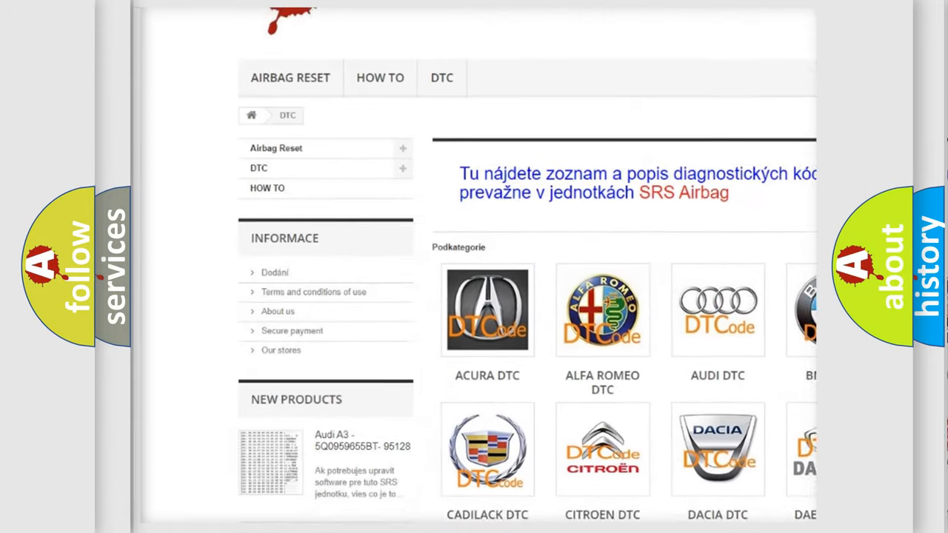
scroll("down", 3)
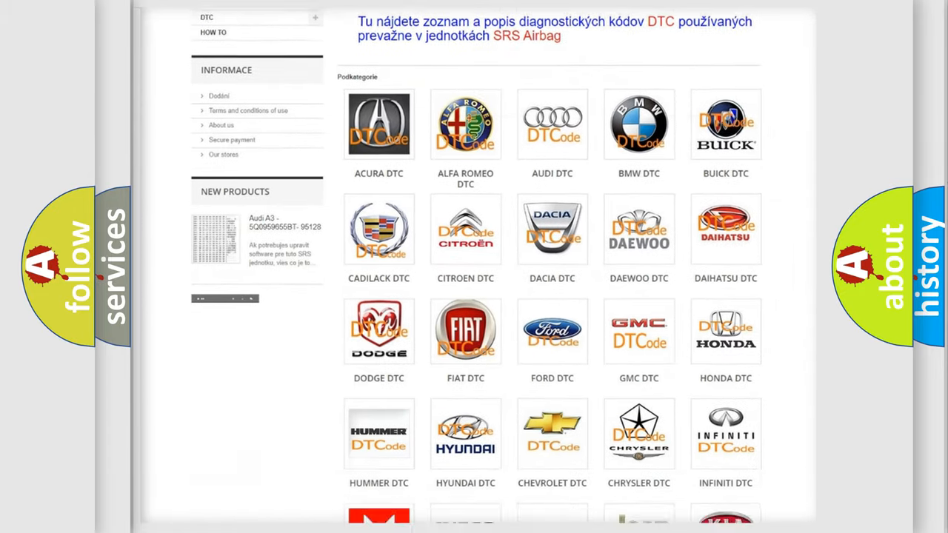
scroll("down", 3)
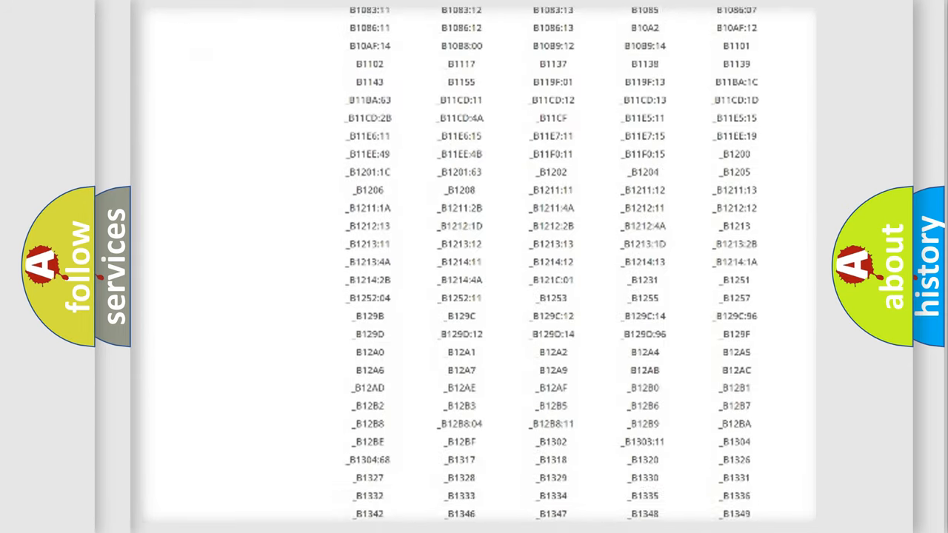
scroll("down", 3)
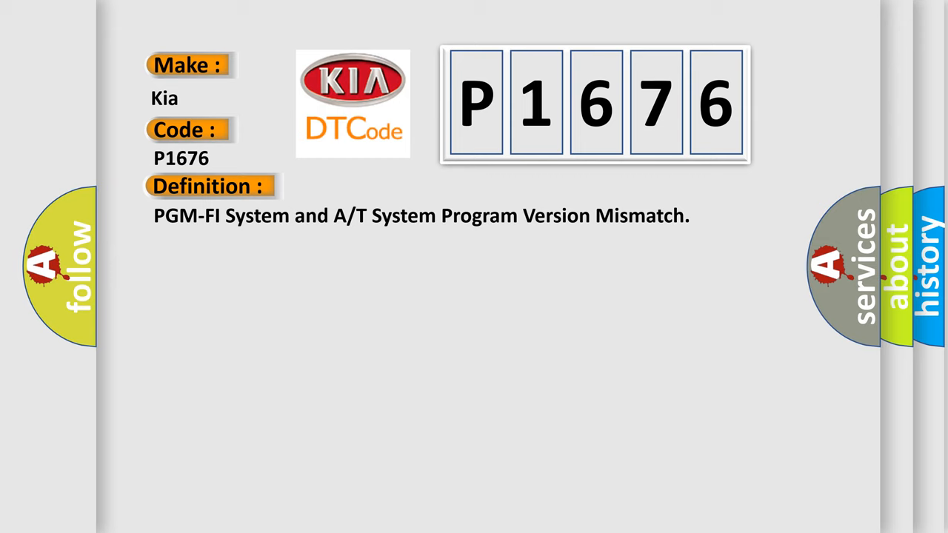
left_click(385, 187)
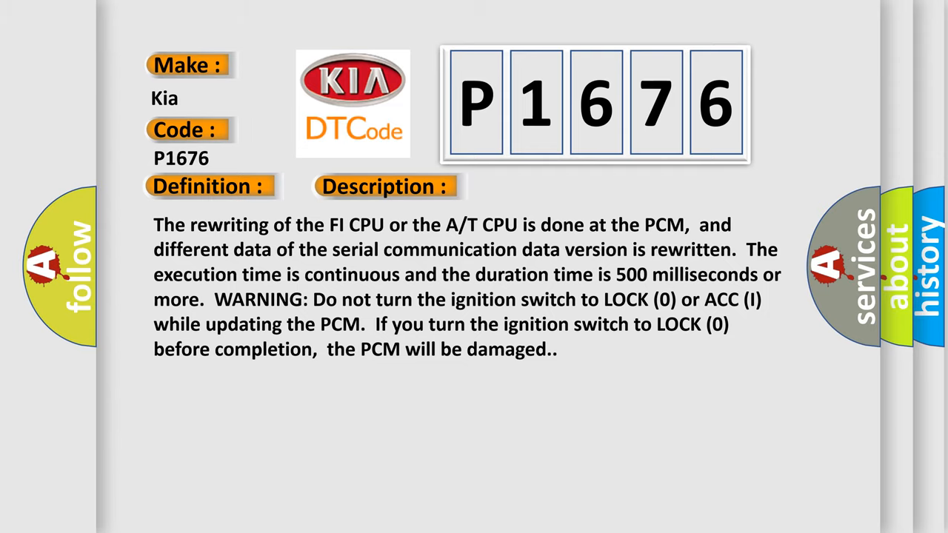
left_click(542, 187)
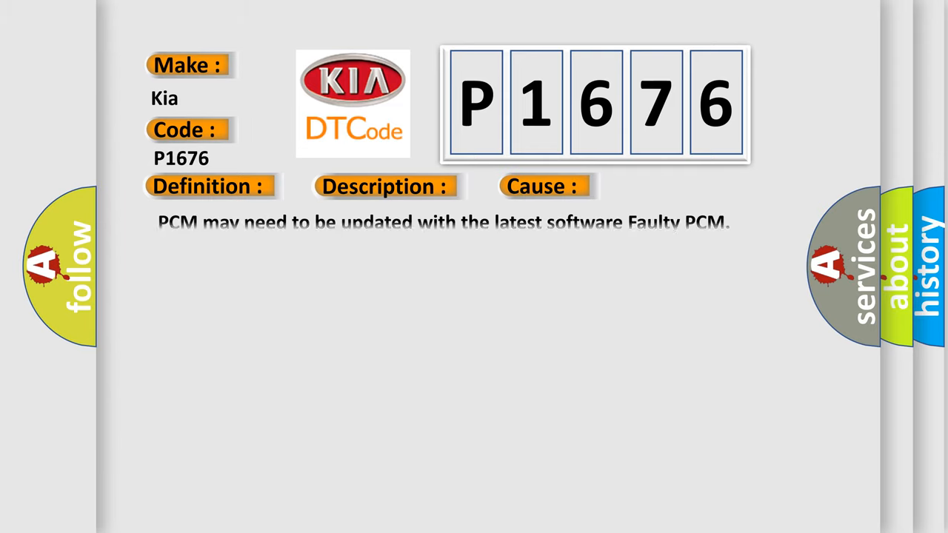